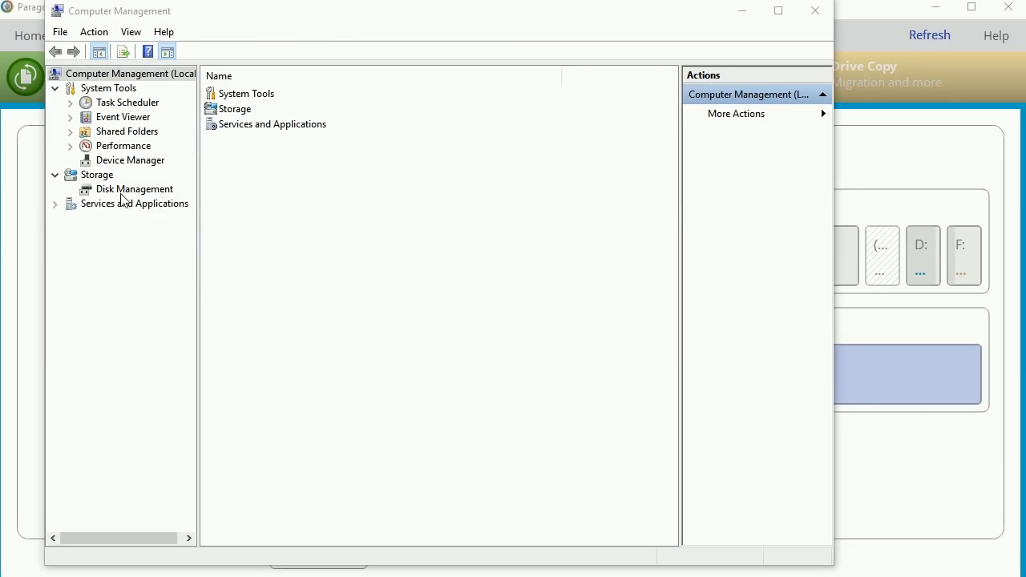
Step: Show Disk Management's volume list and select the 931.48 GB Disk 1 partition
click(134, 190)
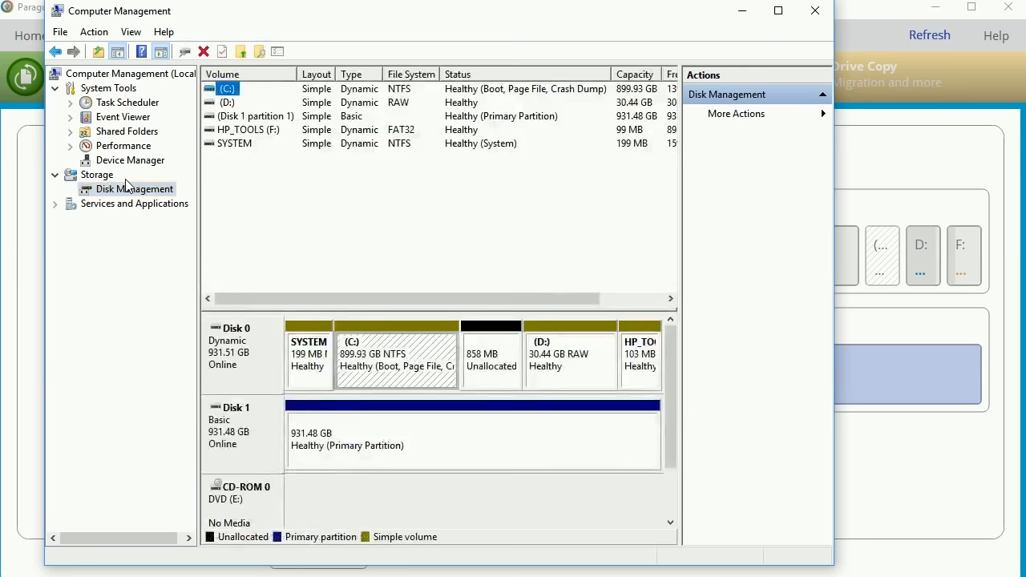
click(256, 116)
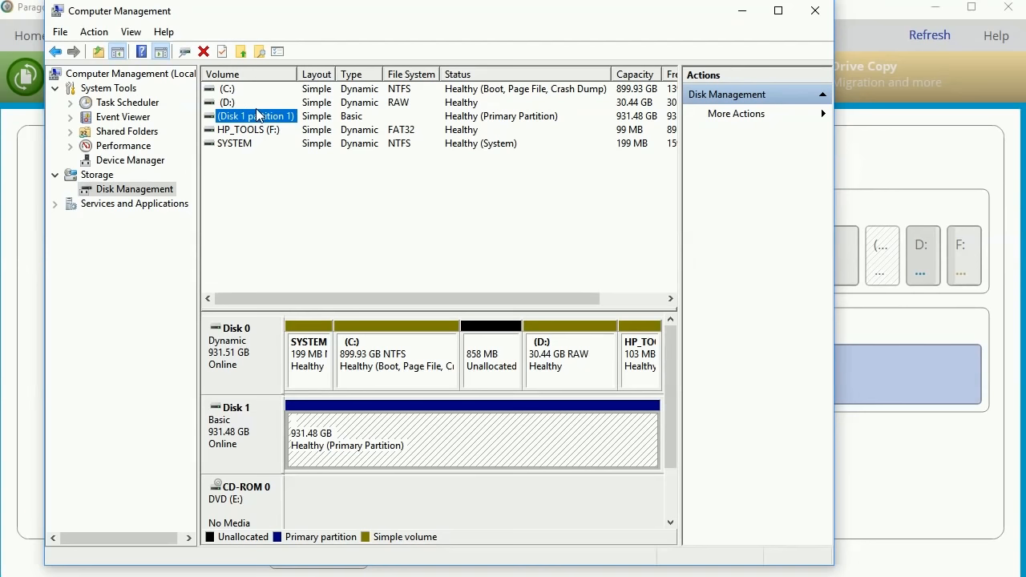
Step: Assign drive letter G to the Disk 1 partition via Change Drive Letter and Paths
right_click(256, 116)
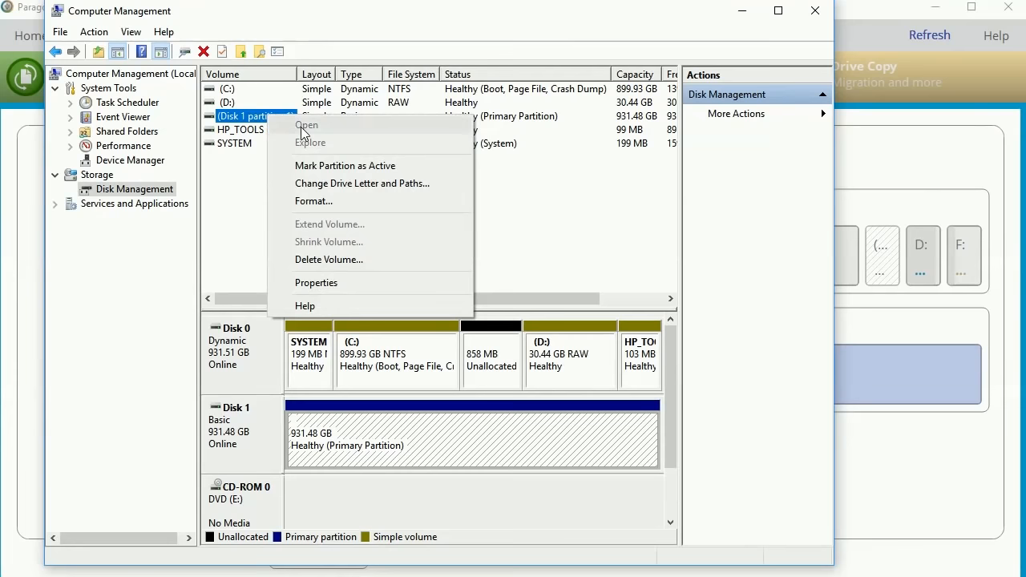
click(362, 182)
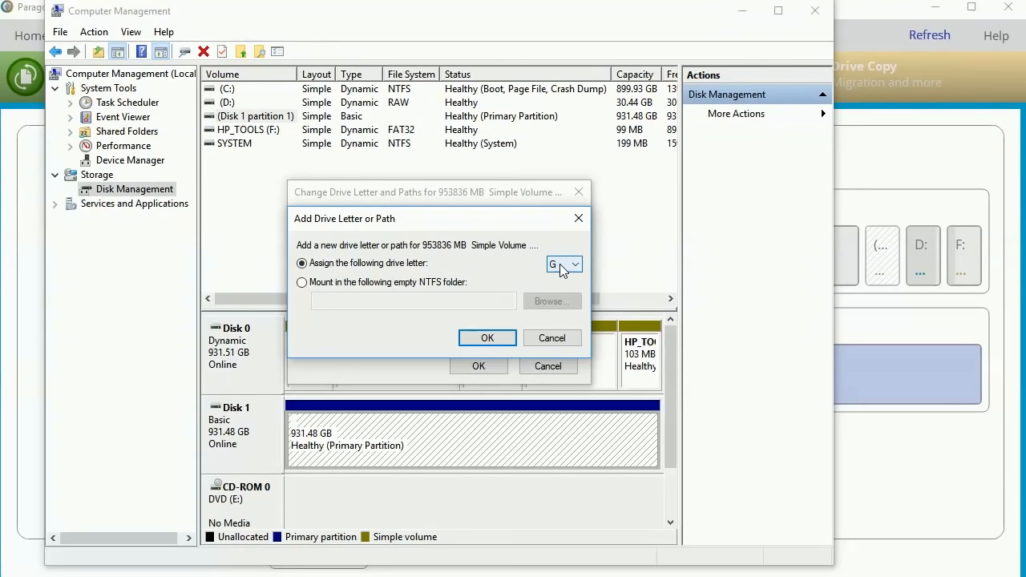
click(488, 337)
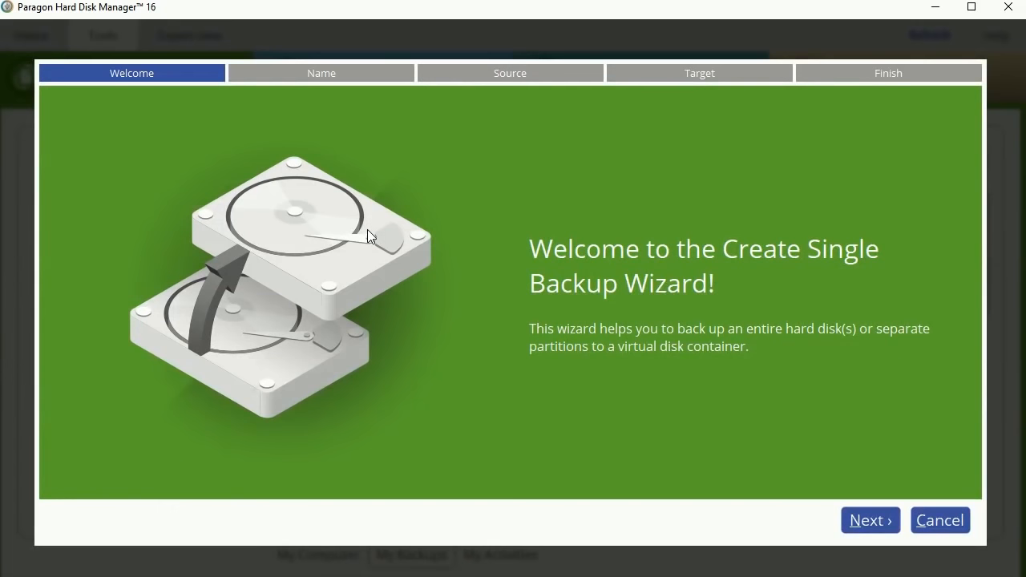
Step: Advance the backup wizard and choose My Passport (G:) under External devices as target
click(869, 520)
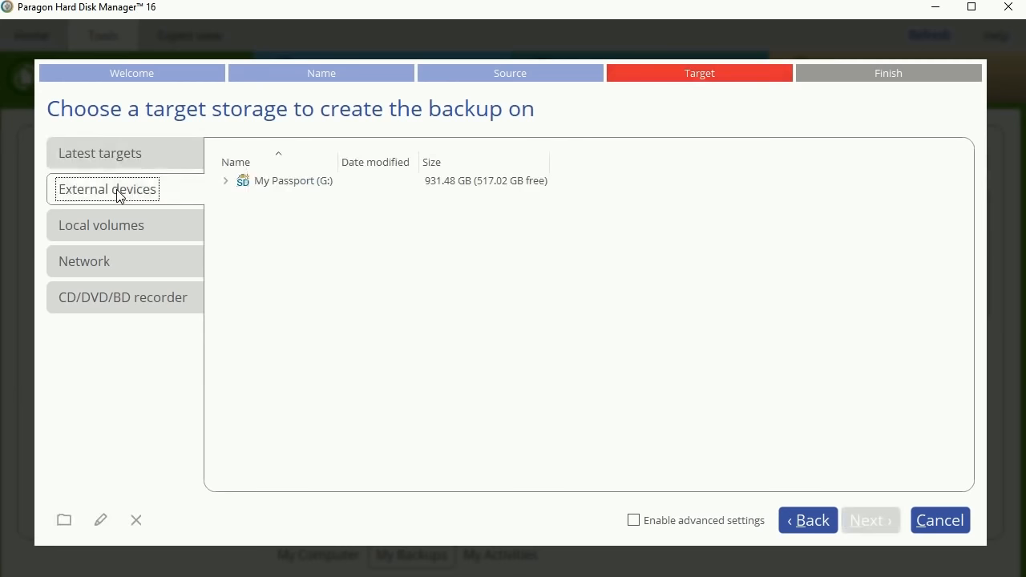
click(291, 179)
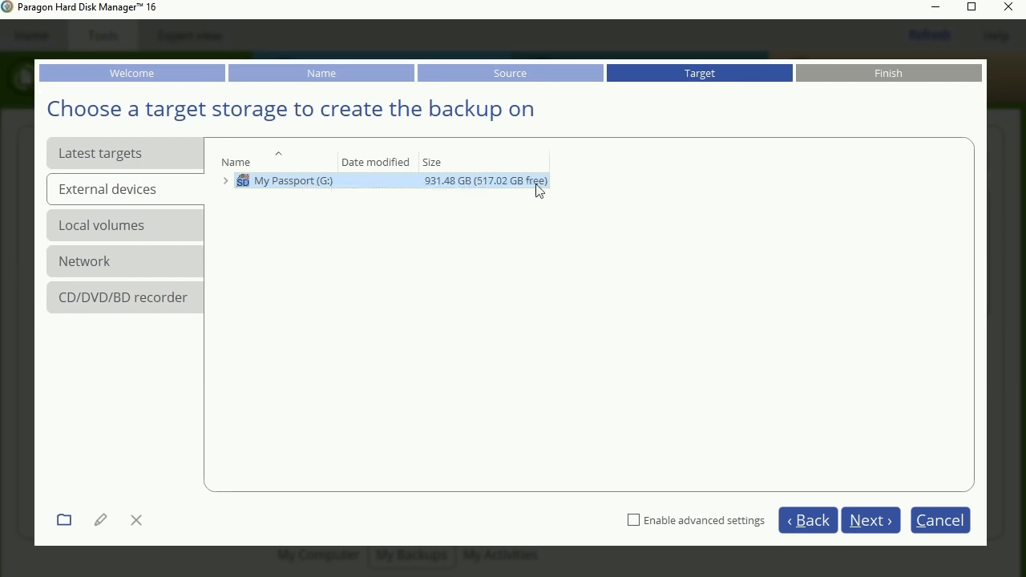
mouse_move(837, 381)
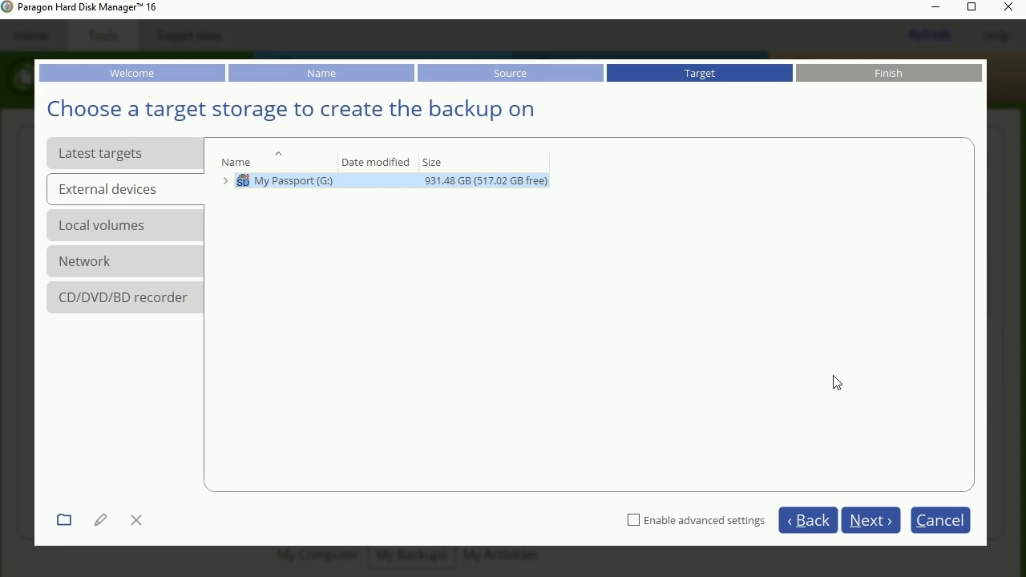